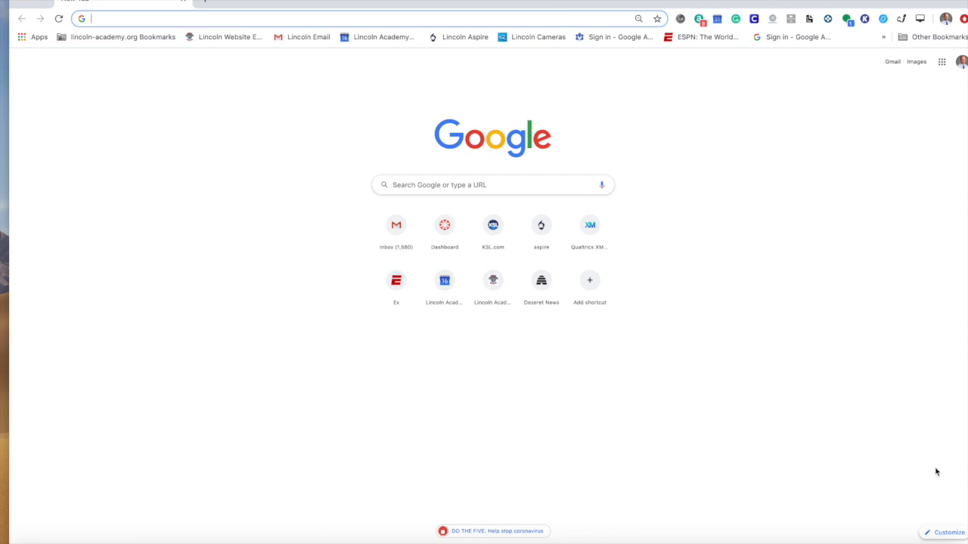
{"action": "mouse_move", "coordinate": [388, 19]}
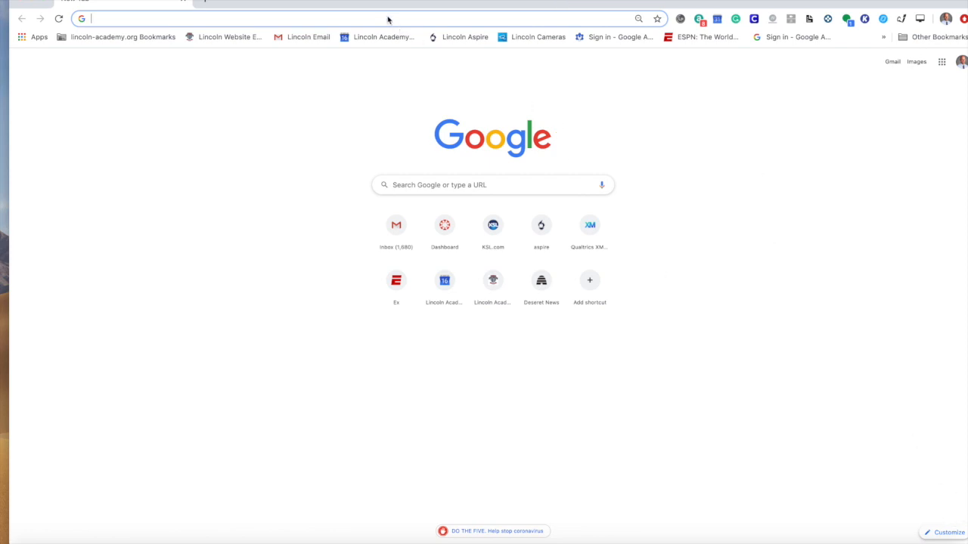
{"action": "mouse_move", "coordinate": [387, 16]}
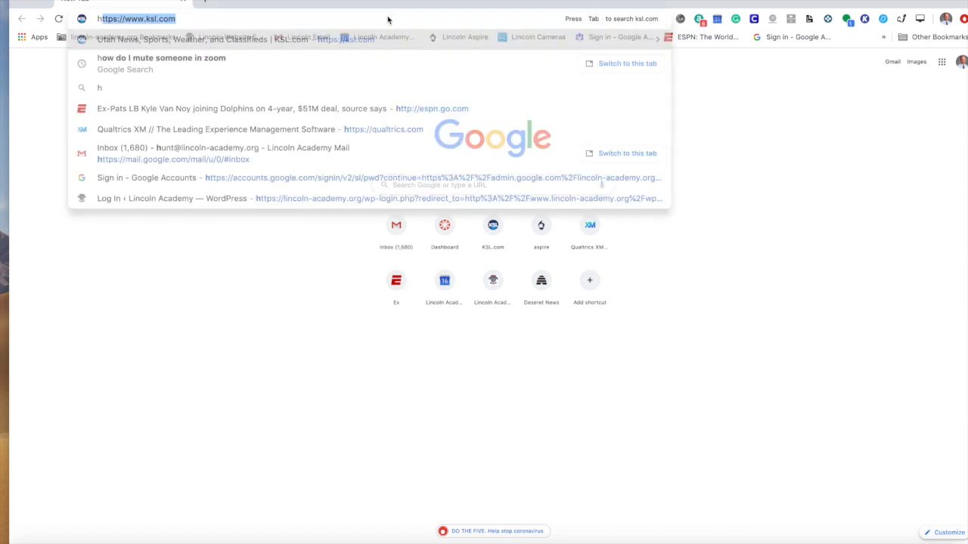
{"action": "type", "text": "ttps"}
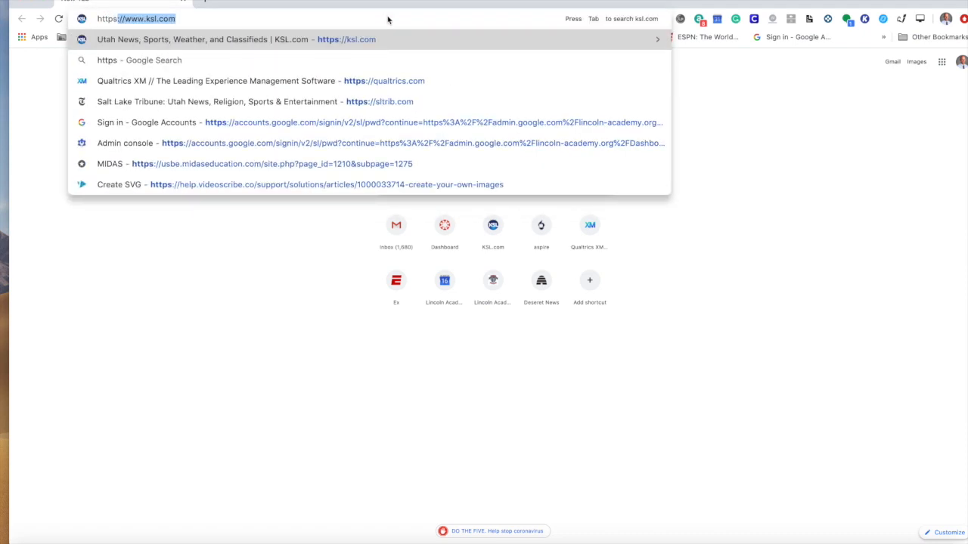
{"action": "type", "text": "www.google.com/drive/"}
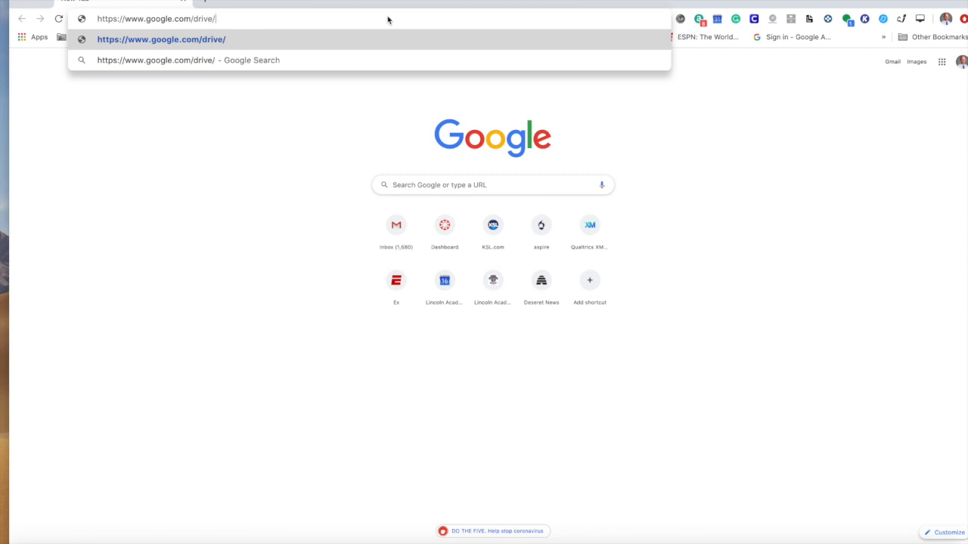
{"action": "type", "text": "download/"}
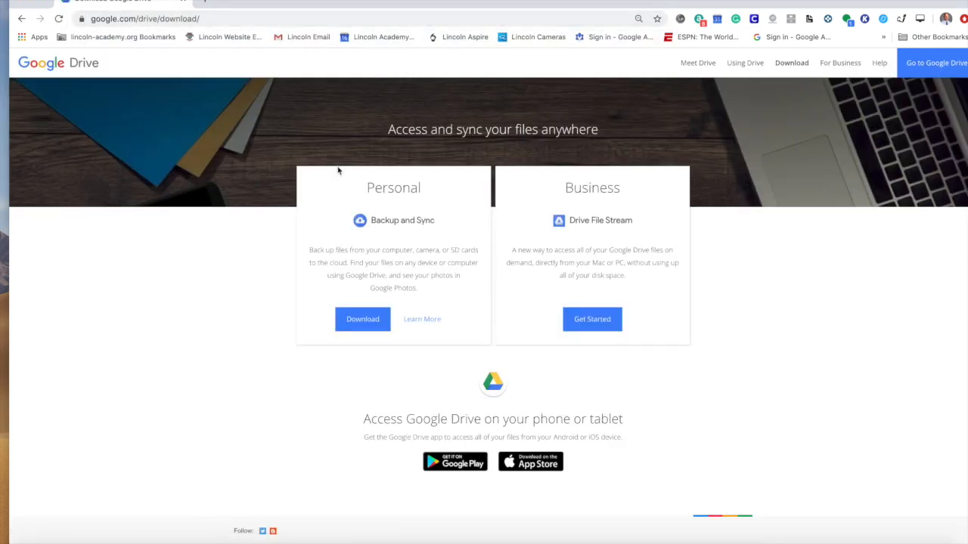
{"action": "mouse_move", "coordinate": [592, 318]}
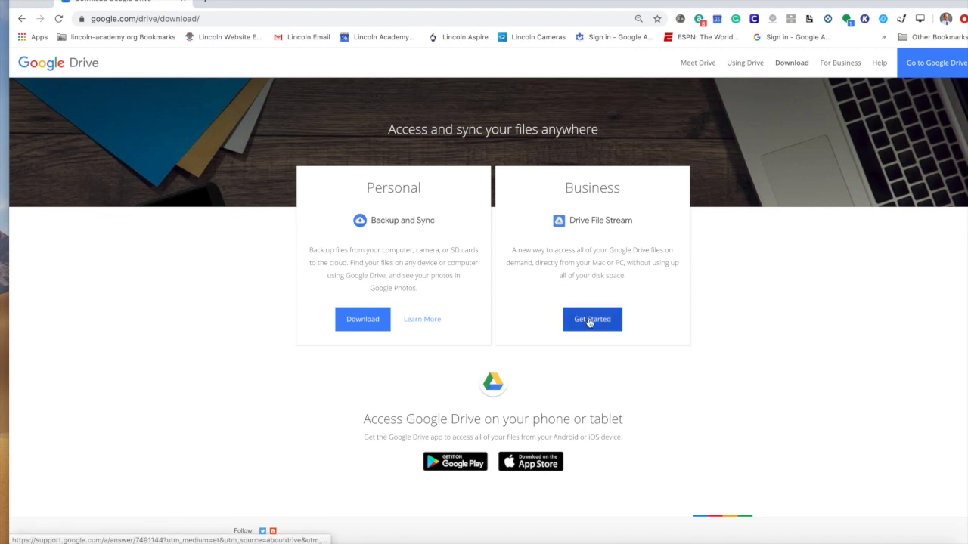
{"action": "mouse_move", "coordinate": [362, 319]}
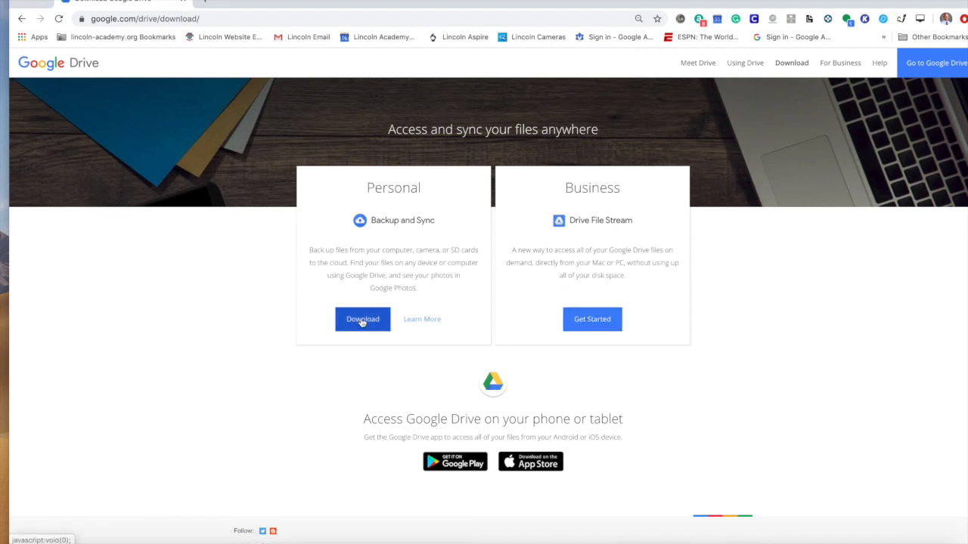
- Download personal Backup and Sync for Mac after agreeing to the terms
{"action": "left_click", "coordinate": [362, 319]}
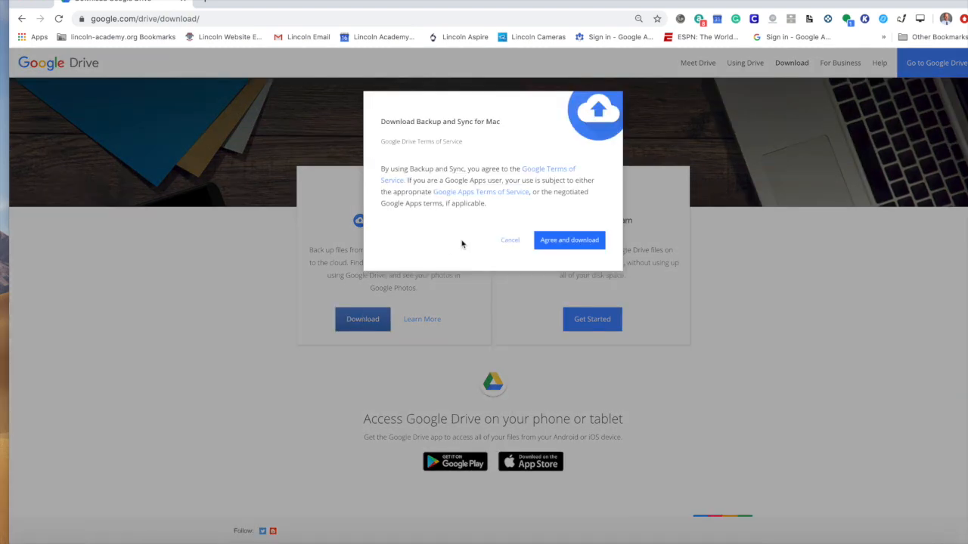
{"action": "mouse_move", "coordinate": [569, 240]}
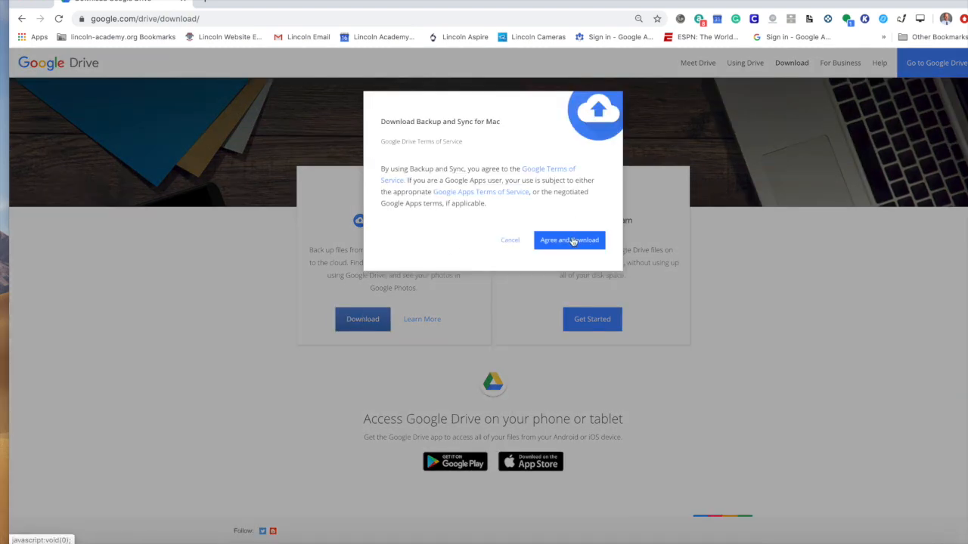
{"action": "left_click", "coordinate": [569, 240]}
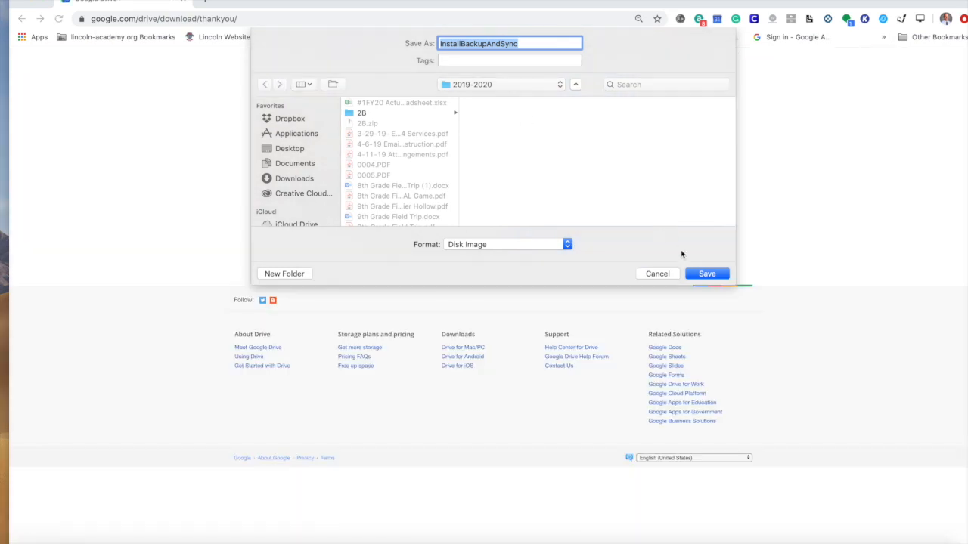
{"action": "left_click", "coordinate": [706, 273]}
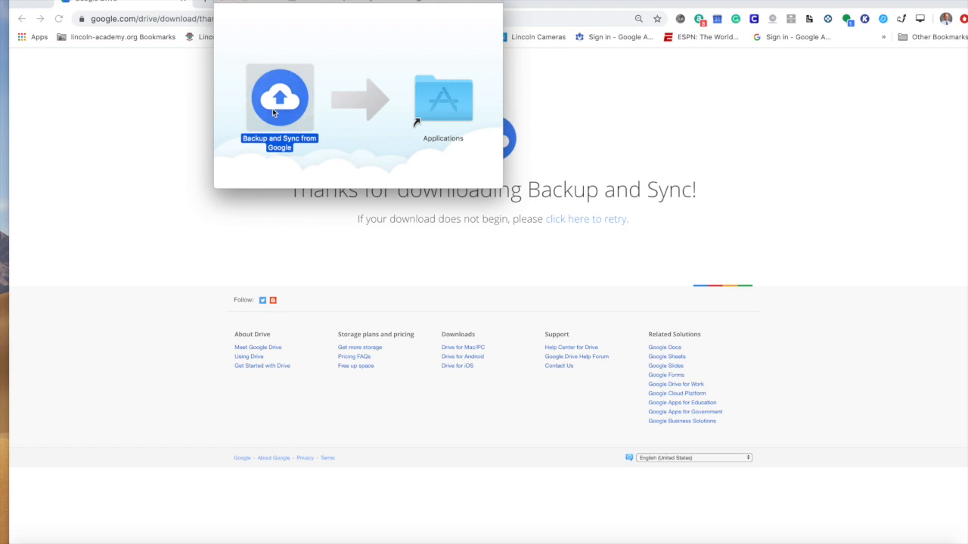
{"action": "mouse_move", "coordinate": [443, 107]}
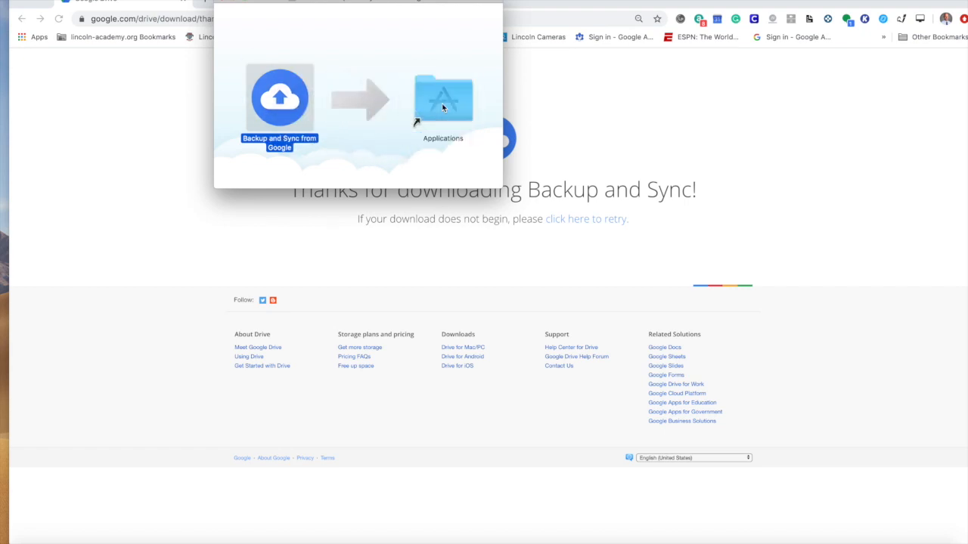
{"action": "mouse_move", "coordinate": [431, 106]}
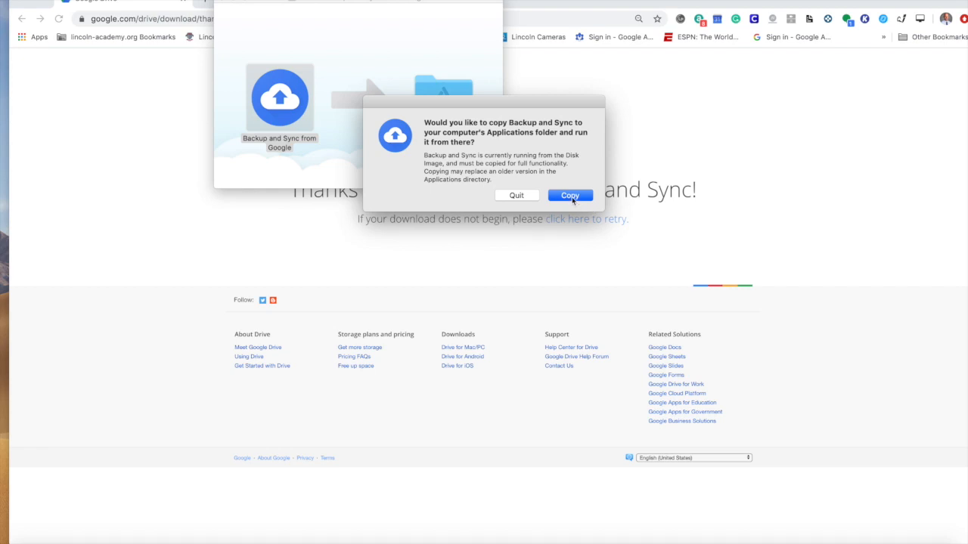
- Copy the app to Applications, start setup, and submit the corrected account email ending in .org
{"action": "left_click", "coordinate": [570, 195]}
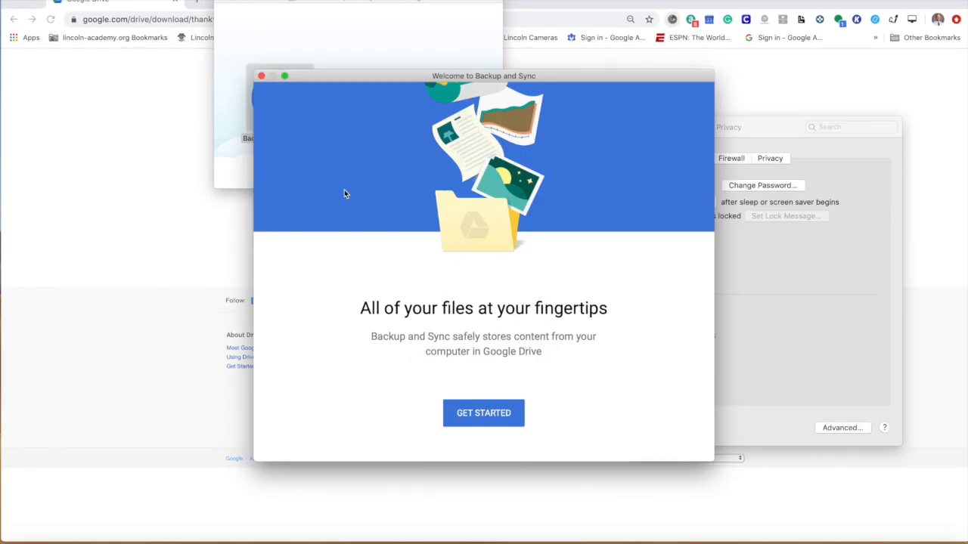
{"action": "mouse_move", "coordinate": [263, 80]}
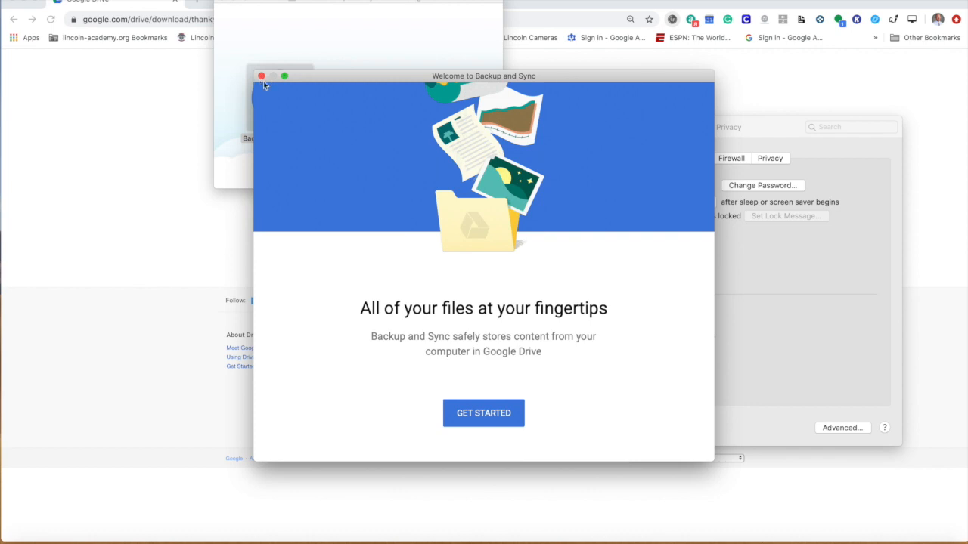
{"action": "left_click", "coordinate": [484, 413]}
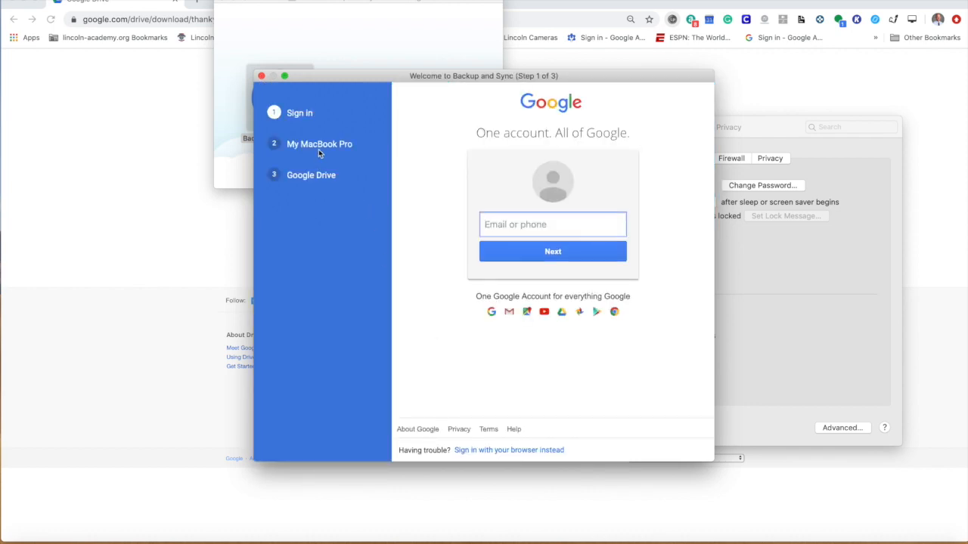
{"action": "left_click", "coordinate": [552, 225]}
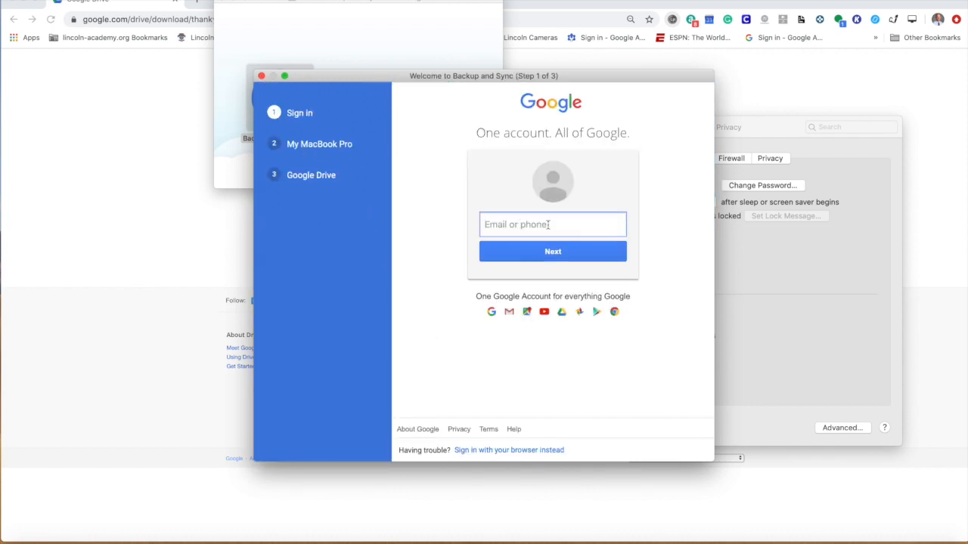
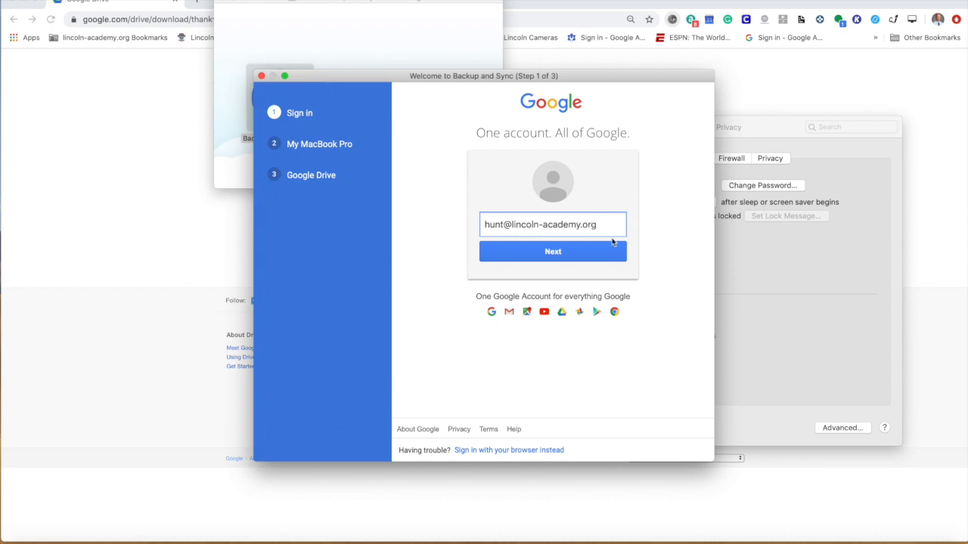
{"action": "left_click", "coordinate": [552, 251]}
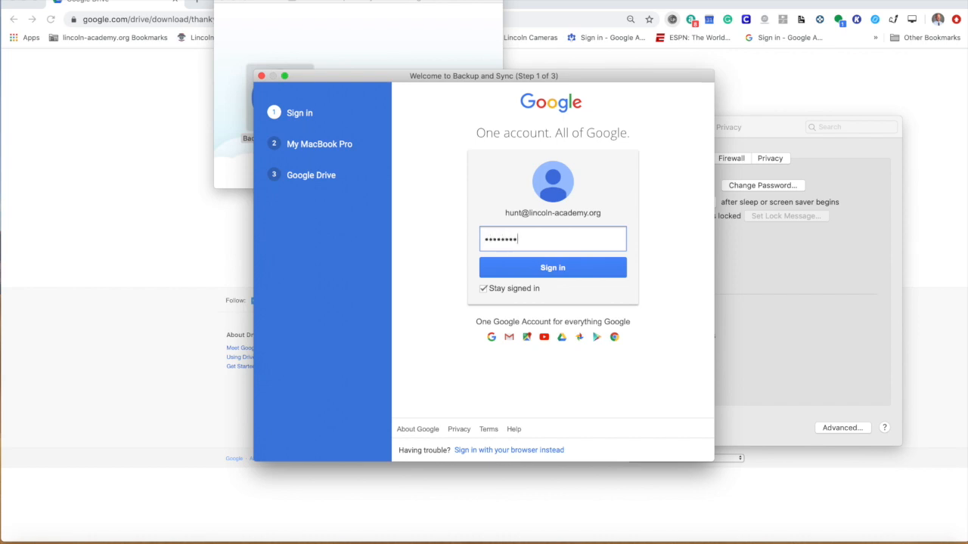
- Enter the account password and sign in to Backup and Sync
{"action": "type", "text": "•••"}
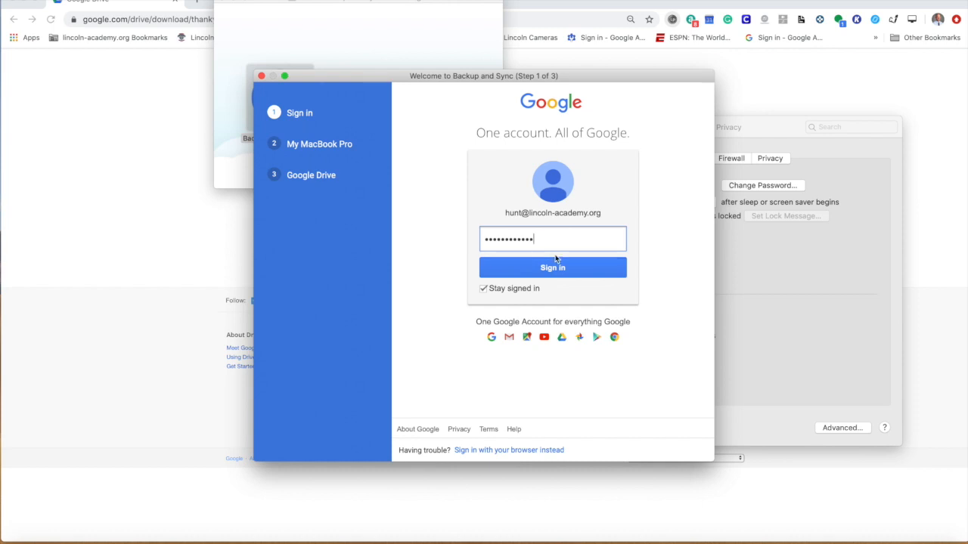
{"action": "left_click", "coordinate": [552, 267]}
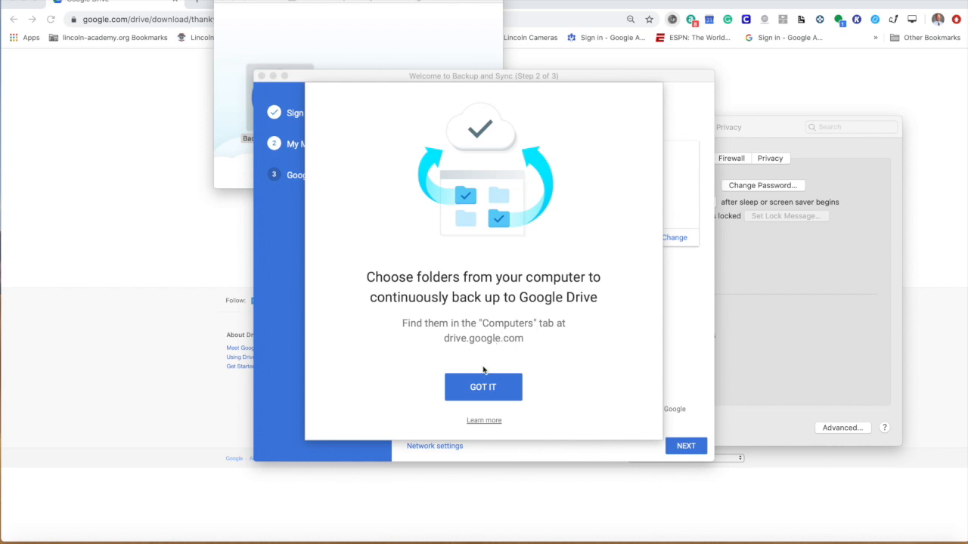
- Dismiss the folder-backup intro and open the picker to add another folder
{"action": "left_click", "coordinate": [484, 386]}
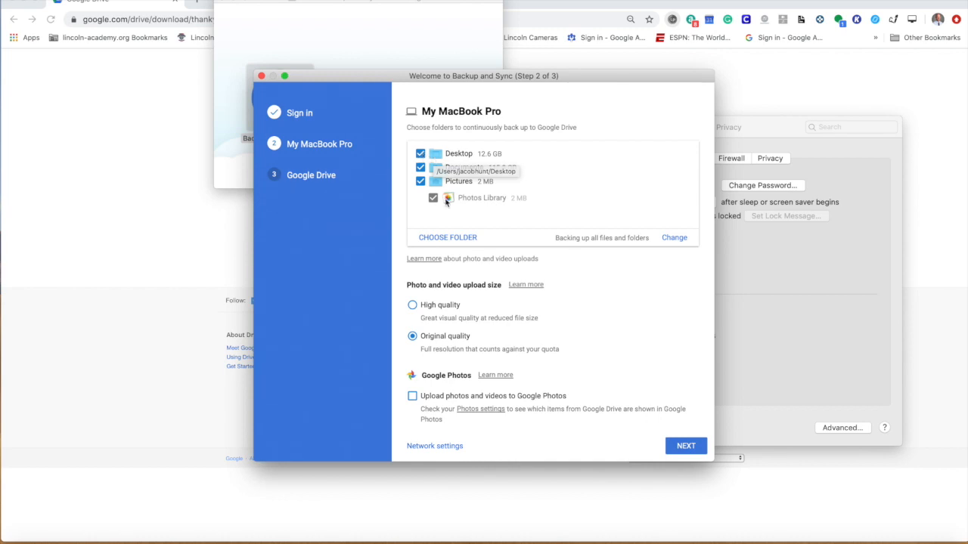
{"action": "left_click", "coordinate": [447, 237]}
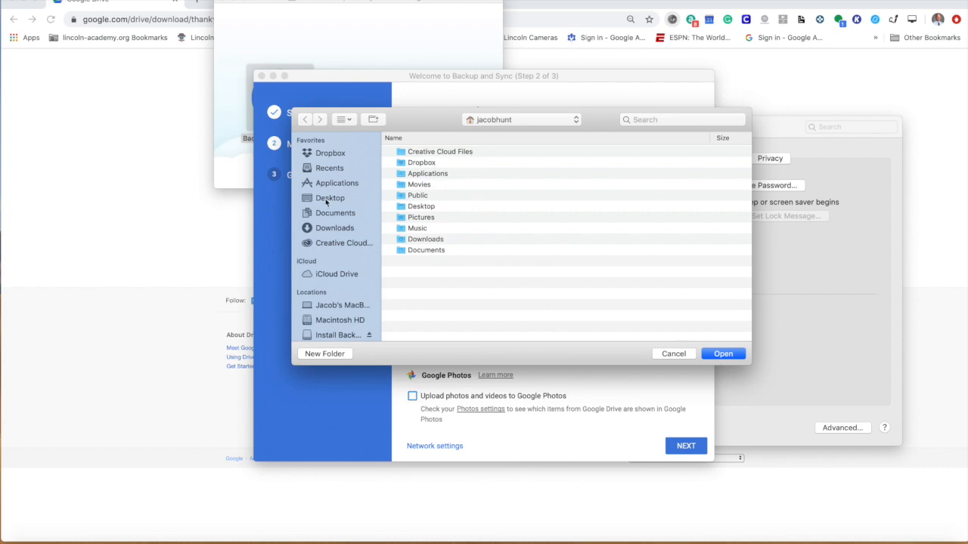
- Create a Desktop folder named 'Recordings to Sync' and choose it for backup
{"action": "left_click", "coordinate": [324, 353]}
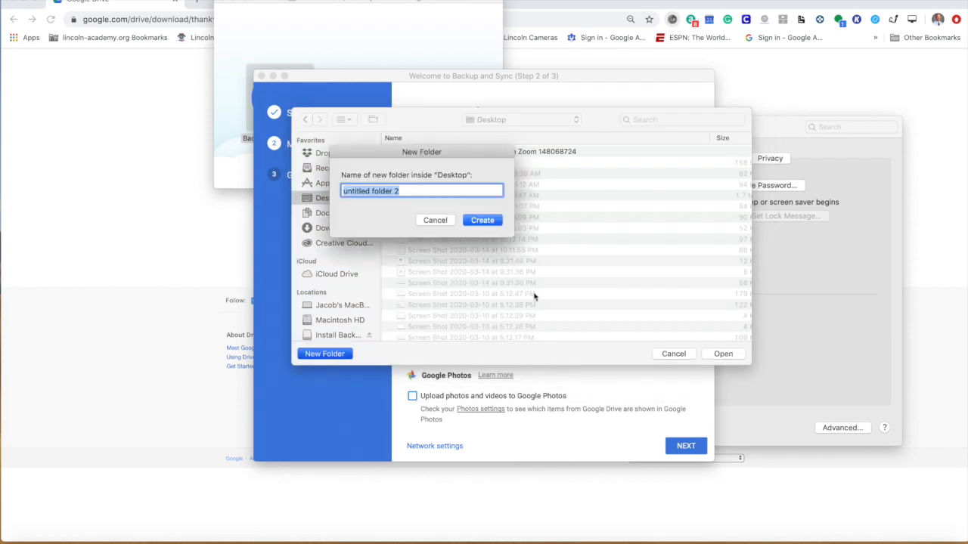
{"action": "type", "text": "Recordings t"}
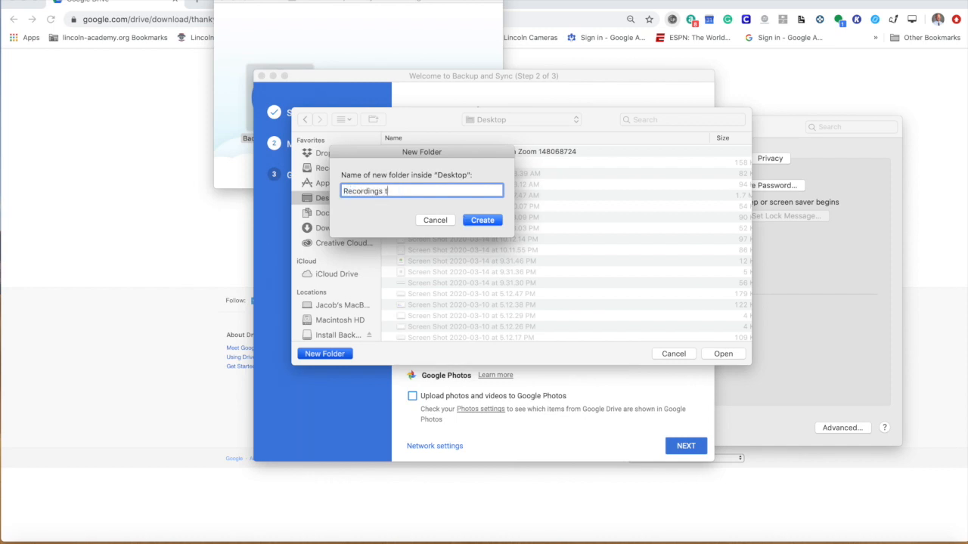
{"action": "type", "text": "o Sync"}
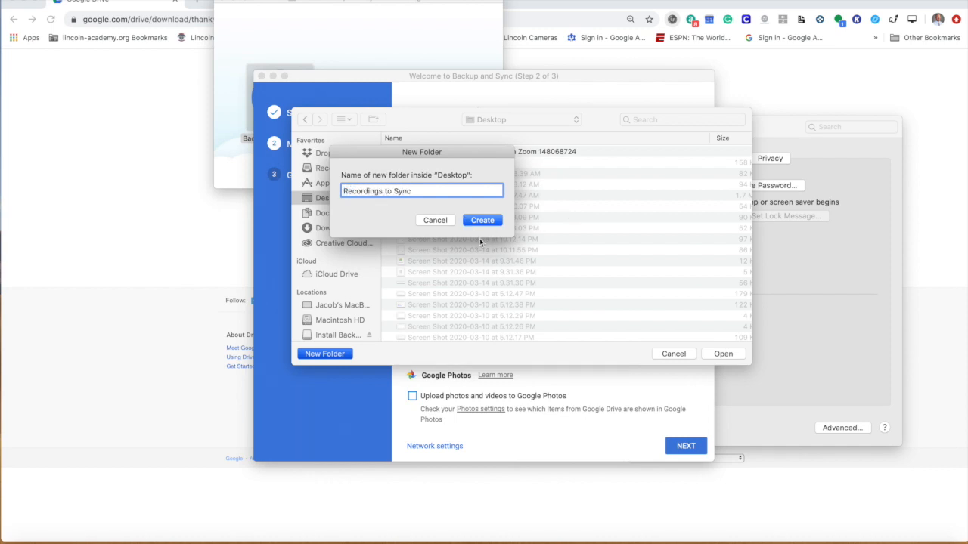
{"action": "left_click", "coordinate": [482, 220]}
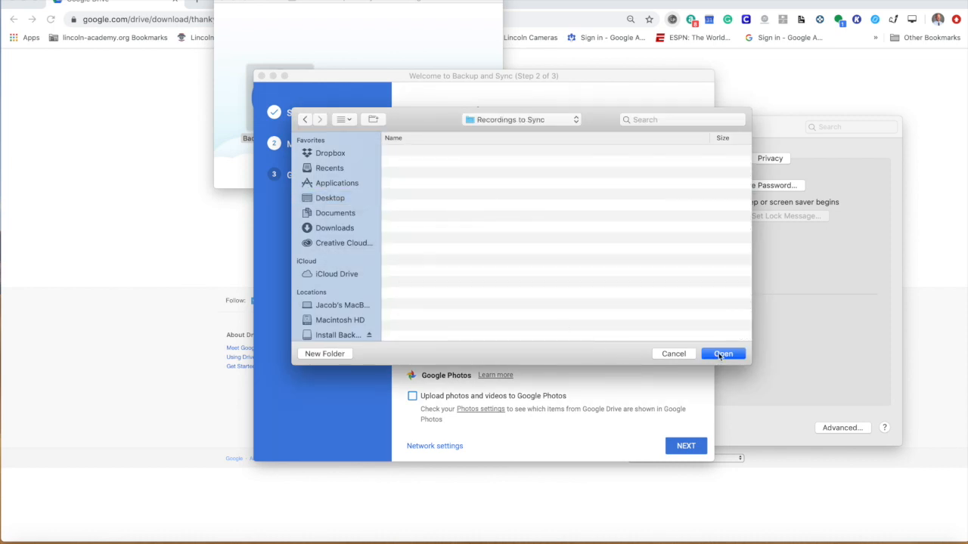
{"action": "left_click", "coordinate": [722, 354]}
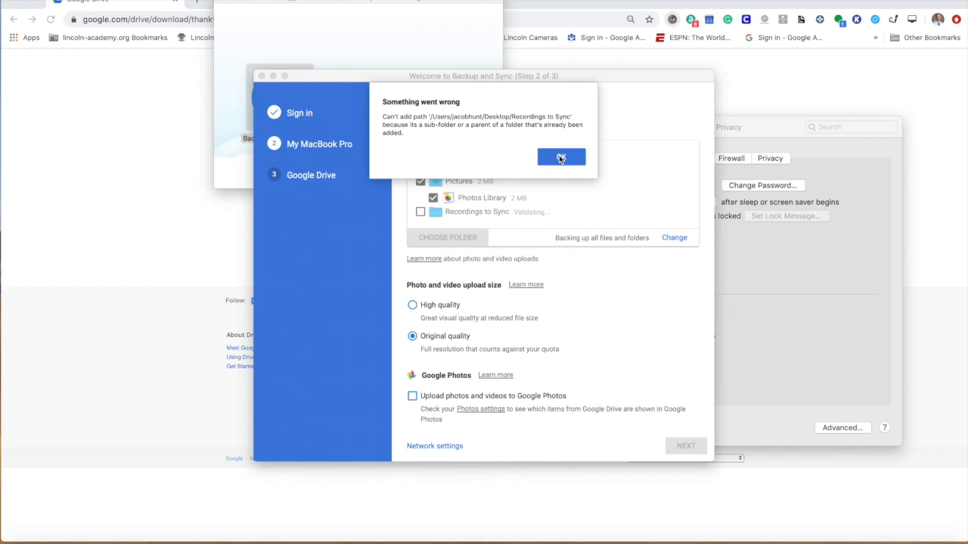
- Dismiss the conflict warning, back up only Recordings to Sync instead of Desktop, Pictures, Documents
{"action": "left_click", "coordinate": [560, 156]}
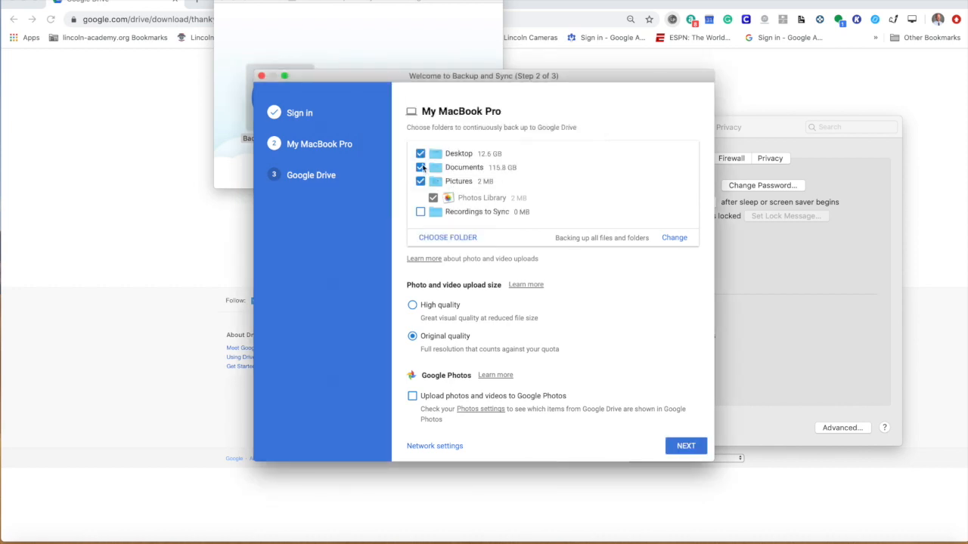
{"action": "left_click", "coordinate": [420, 154]}
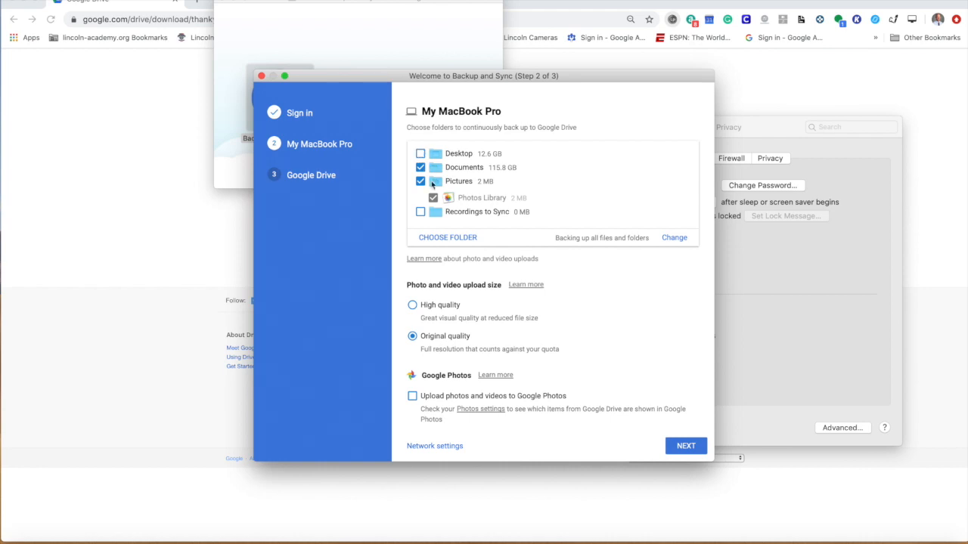
{"action": "left_click", "coordinate": [421, 182]}
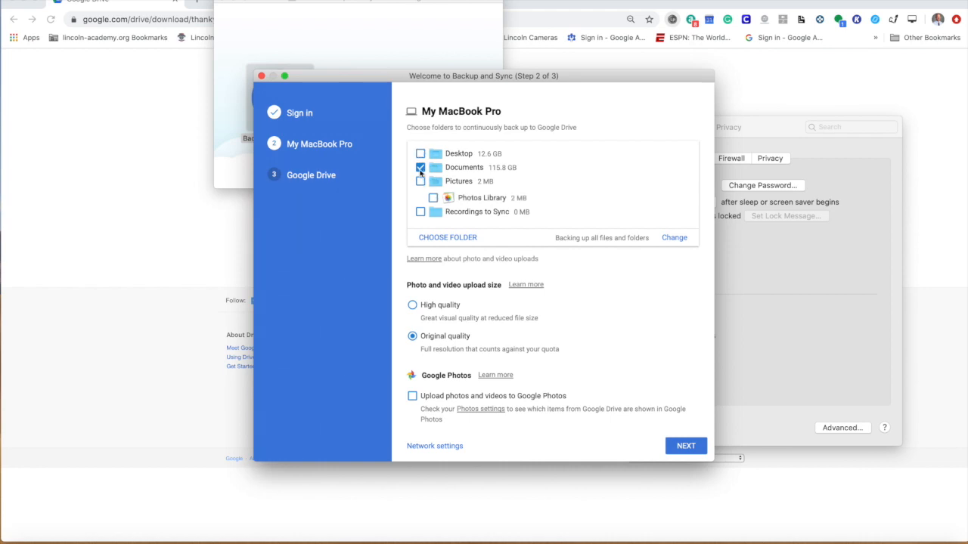
{"action": "left_click", "coordinate": [420, 167]}
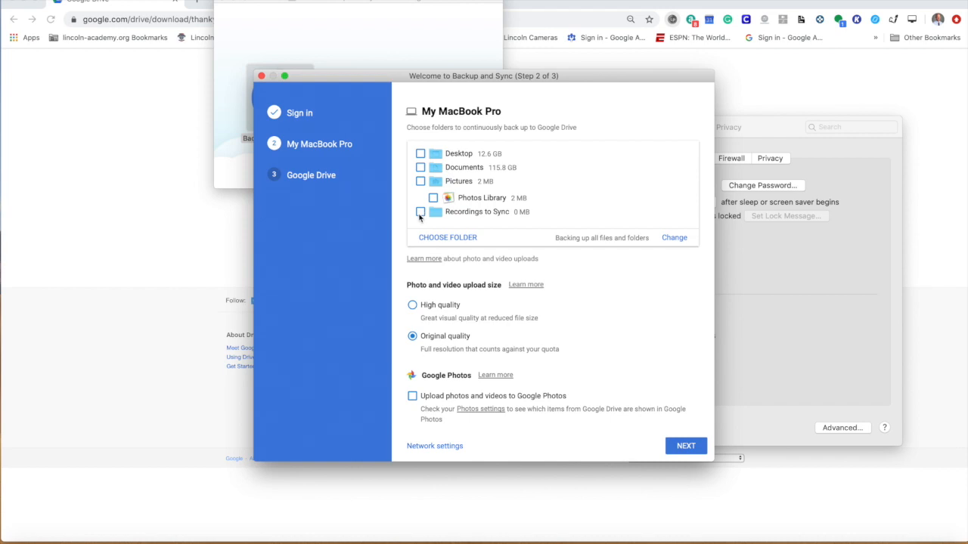
{"action": "left_click", "coordinate": [420, 211]}
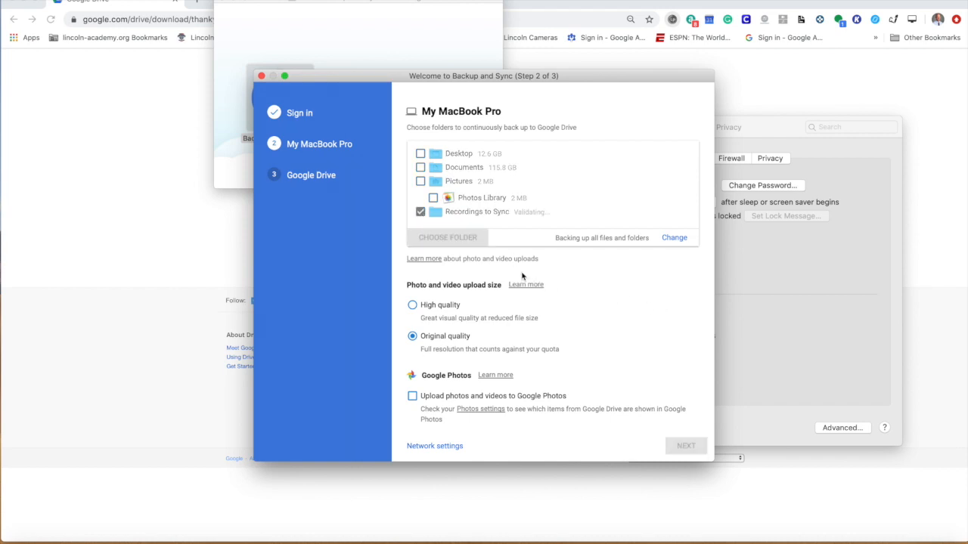
{"action": "mouse_move", "coordinate": [626, 343]}
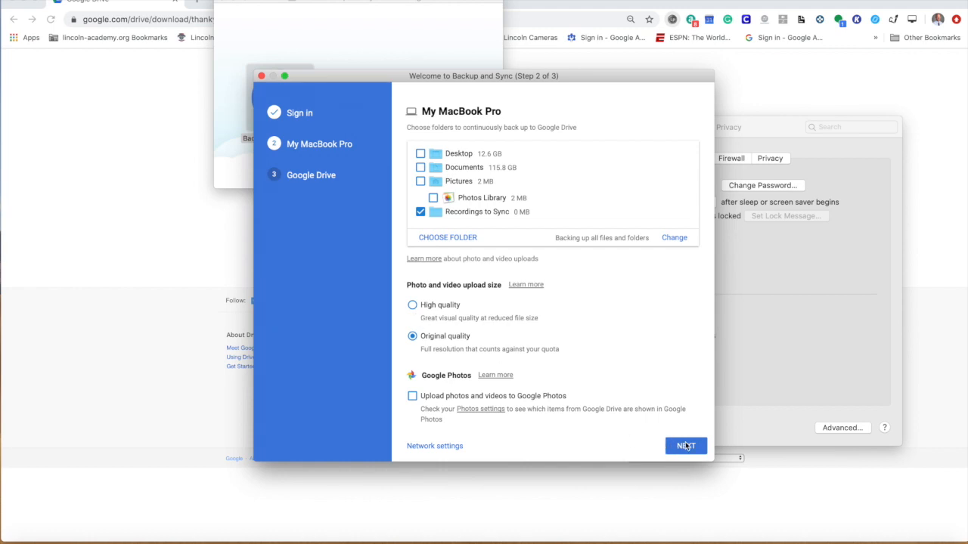
{"action": "left_click", "coordinate": [685, 446]}
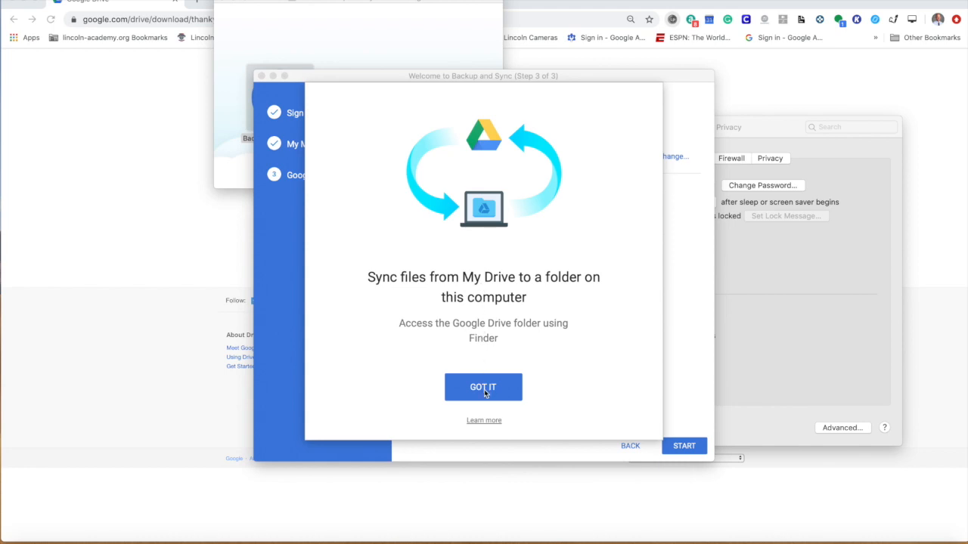
- Limit My Drive sync to no selected folders, start syncing, and allow System Events access
{"action": "left_click", "coordinate": [484, 387]}
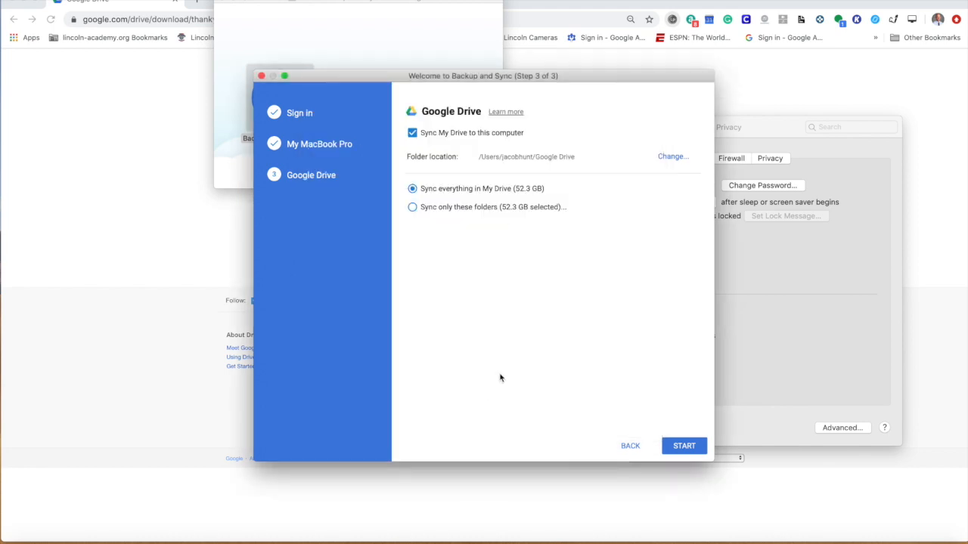
{"action": "mouse_move", "coordinate": [675, 420]}
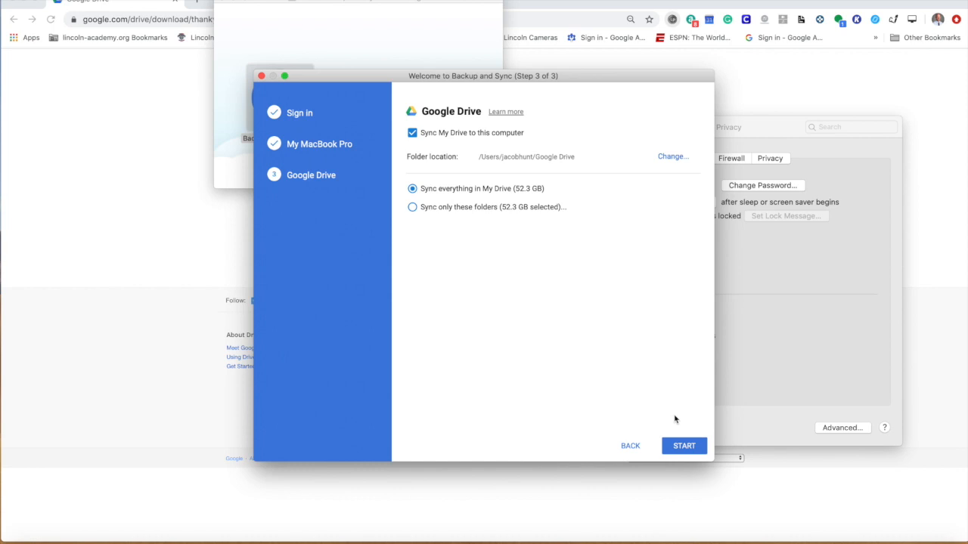
{"action": "mouse_move", "coordinate": [419, 217]}
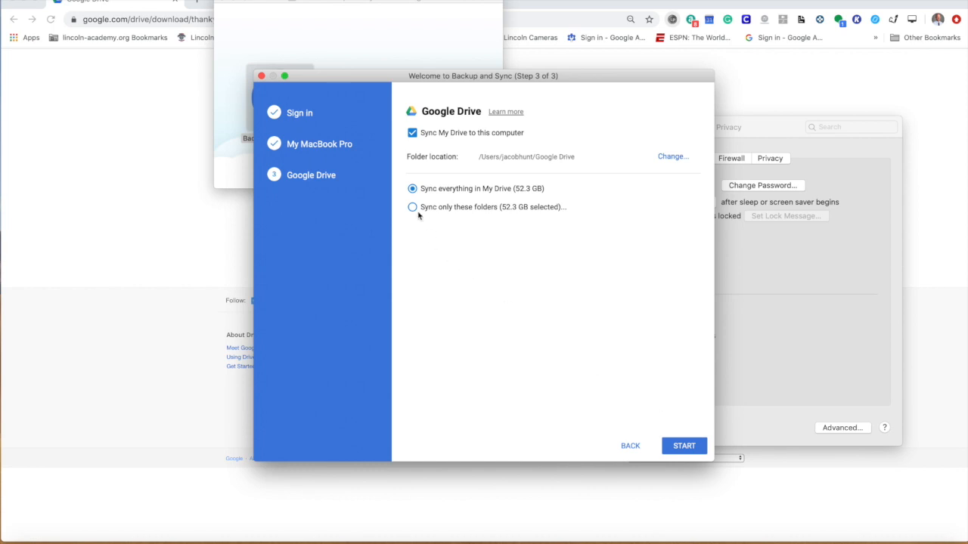
{"action": "left_click", "coordinate": [412, 206]}
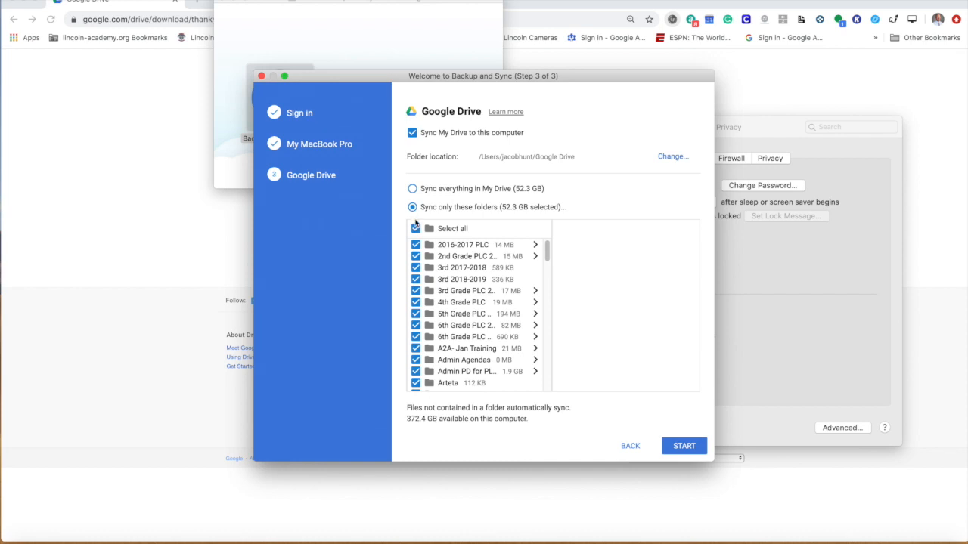
{"action": "left_click", "coordinate": [415, 229]}
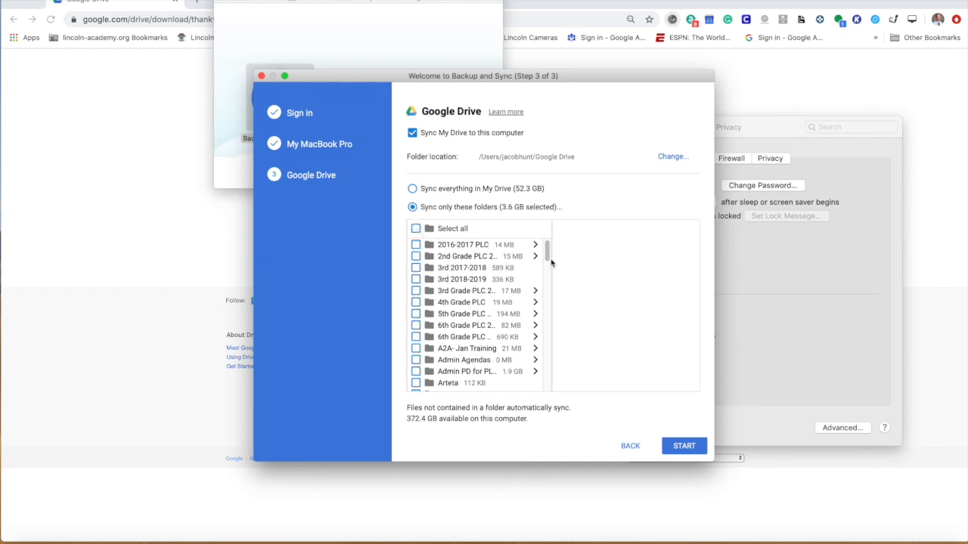
{"action": "left_click", "coordinate": [683, 446]}
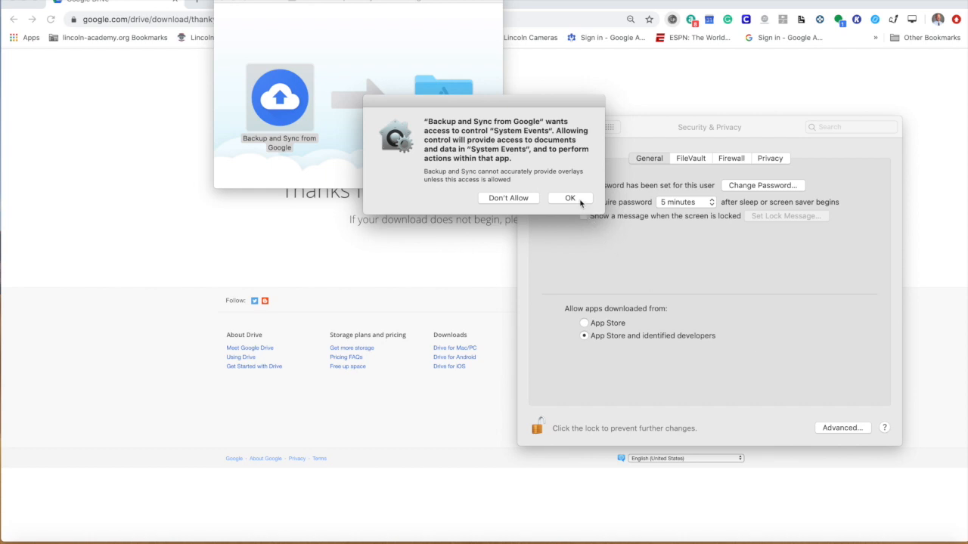
{"action": "left_click", "coordinate": [570, 197]}
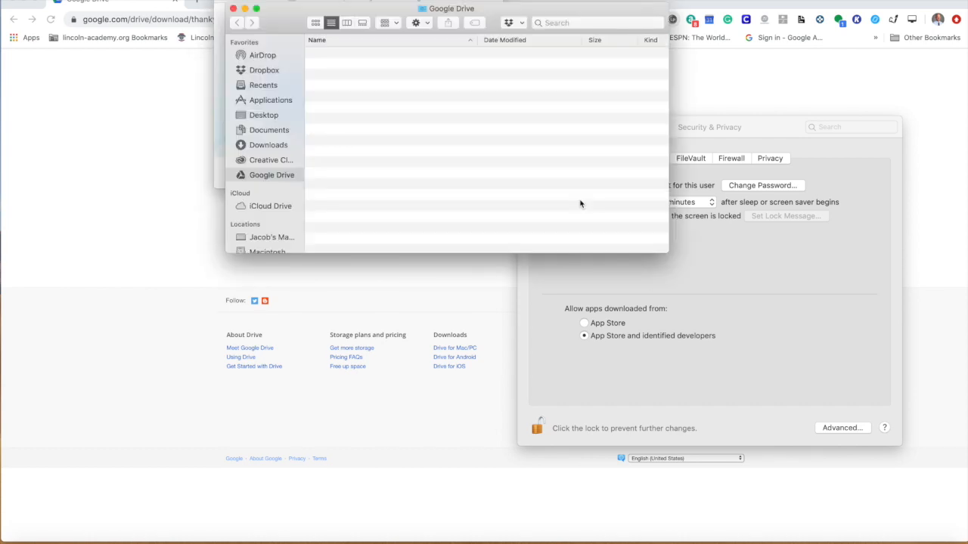